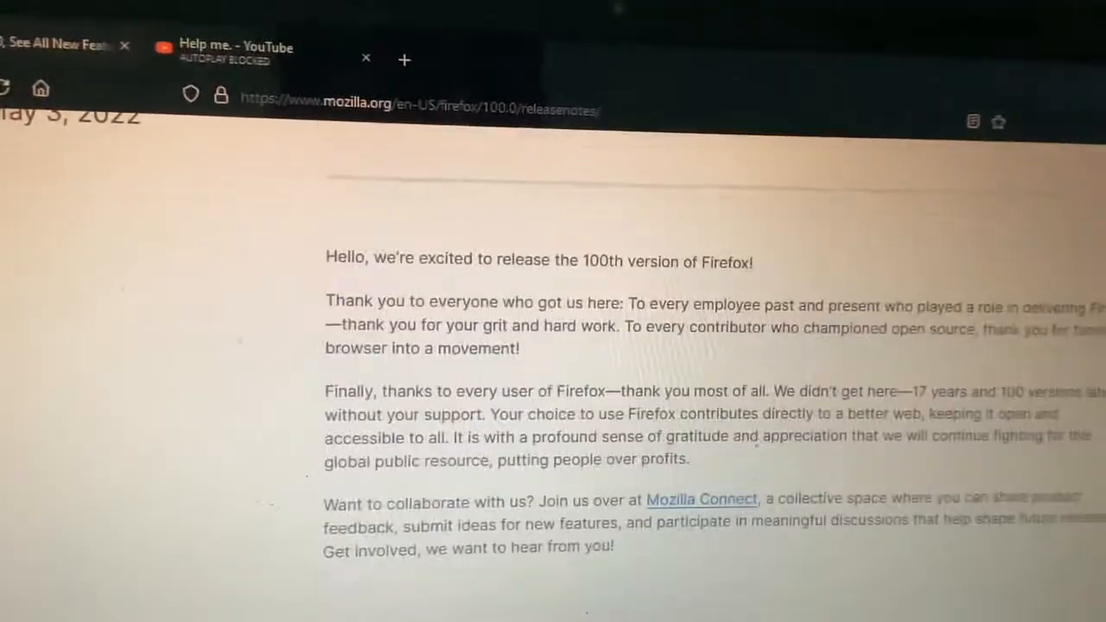
- Scroll past the thank-you message to the Picture-in-Picture captions features
{"action": "scroll", "scroll_direction": "down", "scroll_amount": 3}
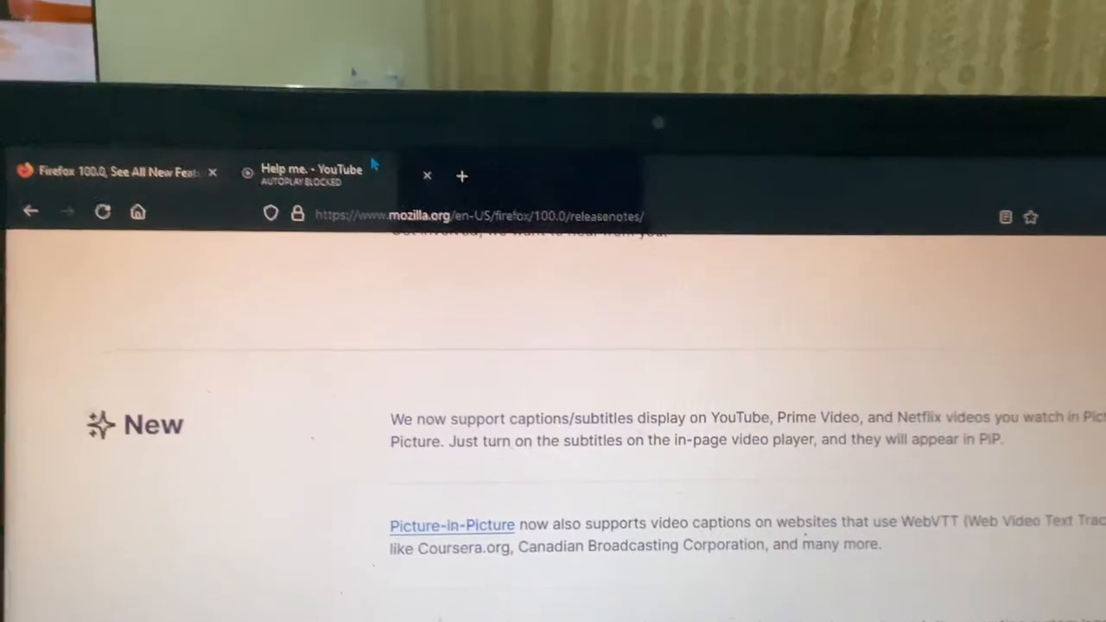
{"action": "left_click", "coordinate": [311, 173]}
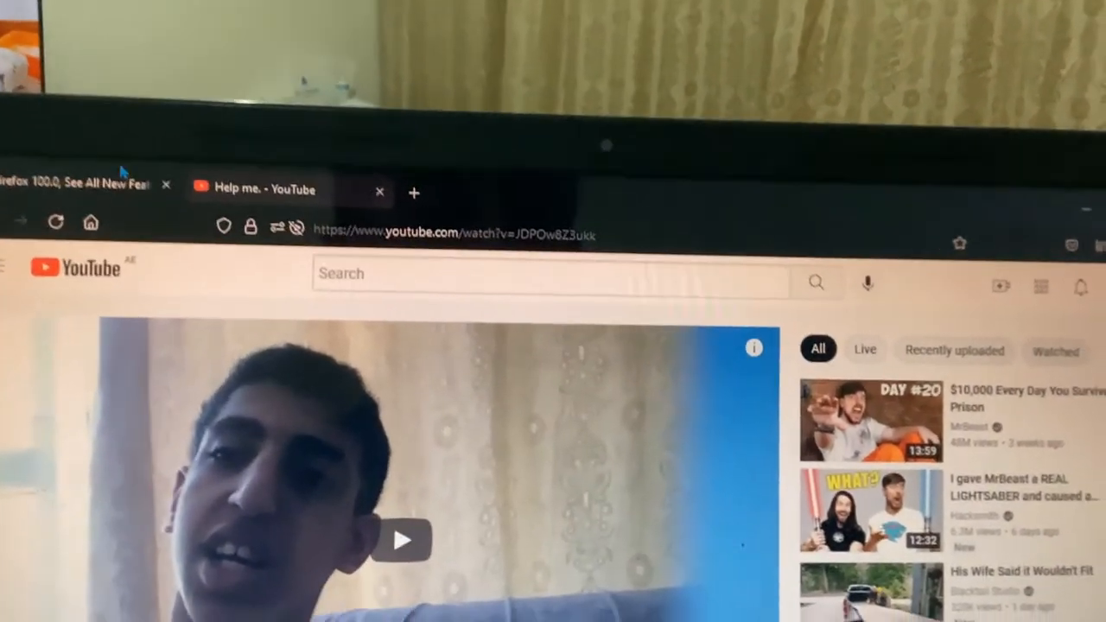
{"action": "left_click", "coordinate": [78, 184]}
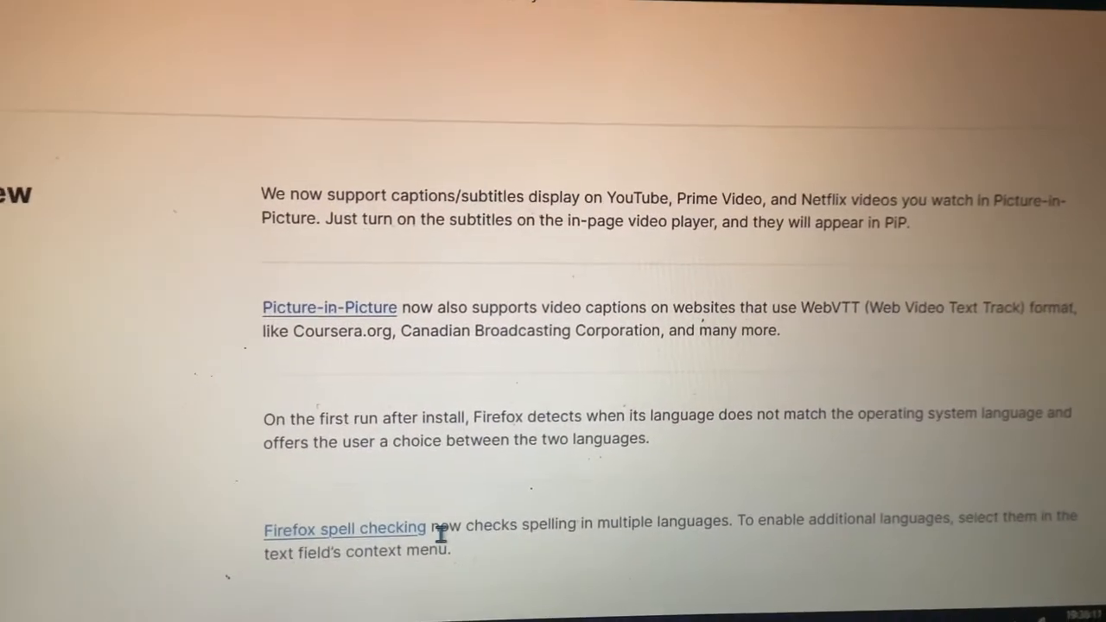
- Scroll through HDR and AV1 notes, selecting 'YouTube', down to UK credit card autofill
{"action": "scroll", "scroll_direction": "down", "scroll_amount": 3}
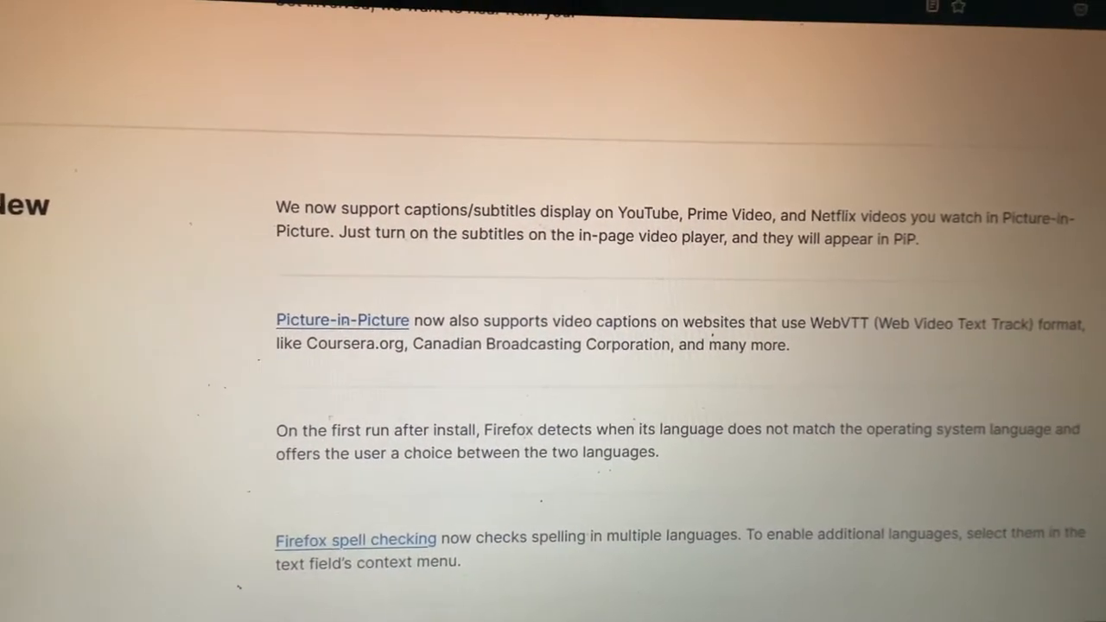
{"action": "scroll", "scroll_direction": "down", "scroll_amount": 3}
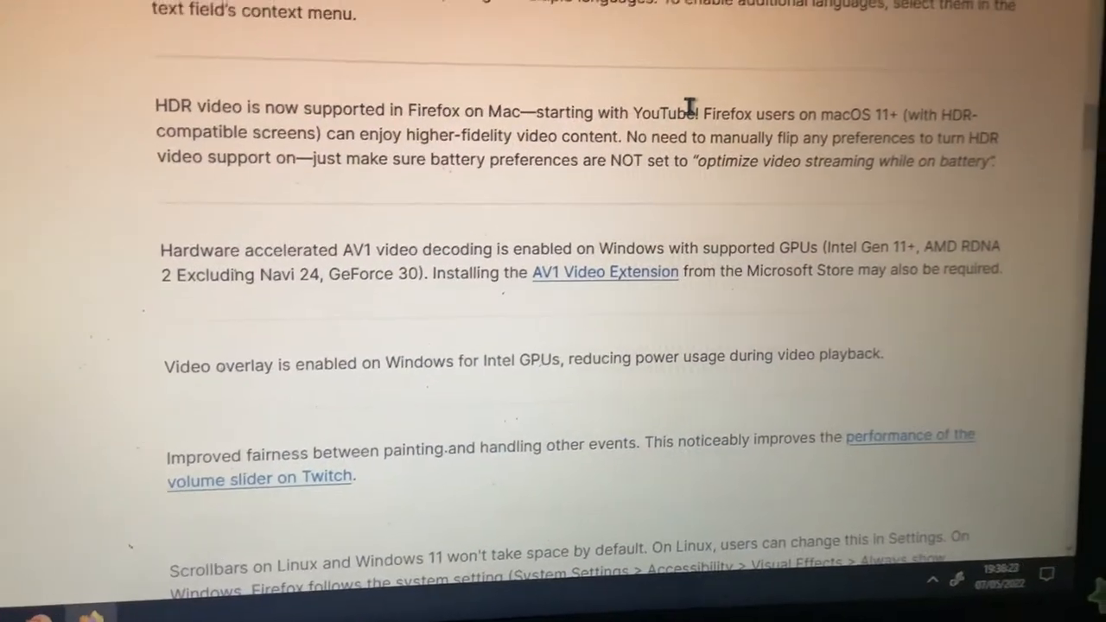
{"action": "scroll", "scroll_direction": "down", "scroll_amount": 3}
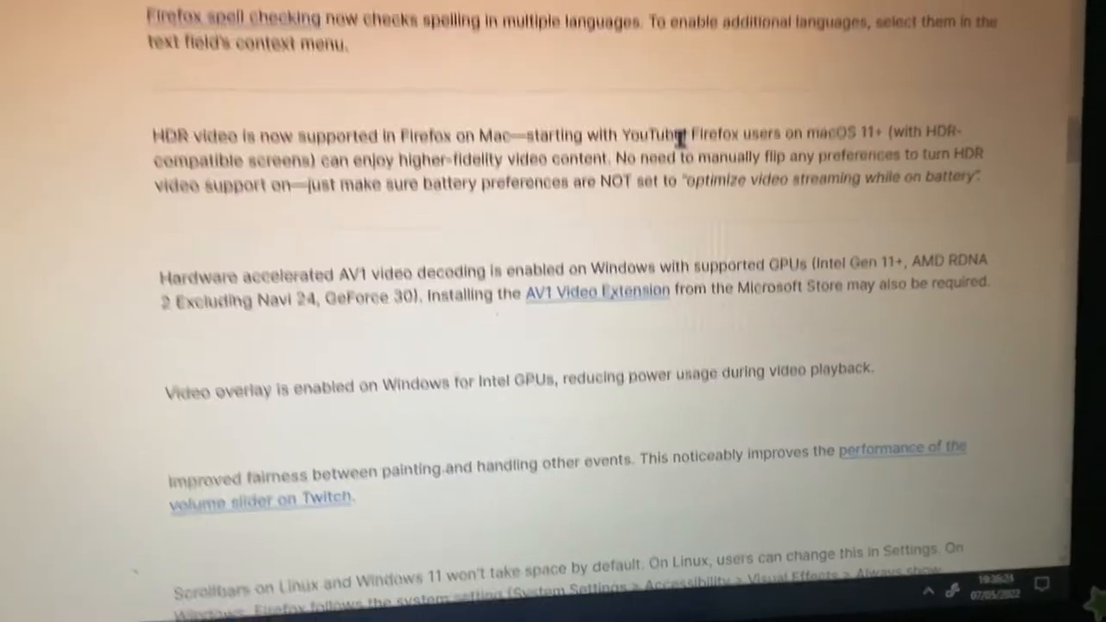
{"action": "double_click", "coordinate": [659, 140]}
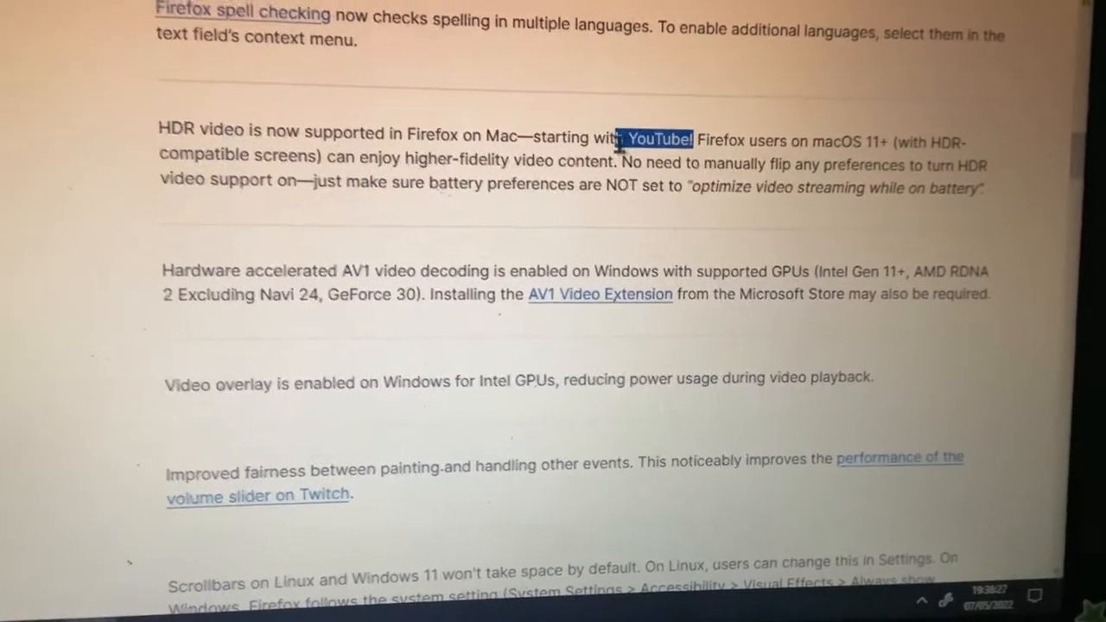
{"action": "scroll", "scroll_direction": "down", "scroll_amount": 3}
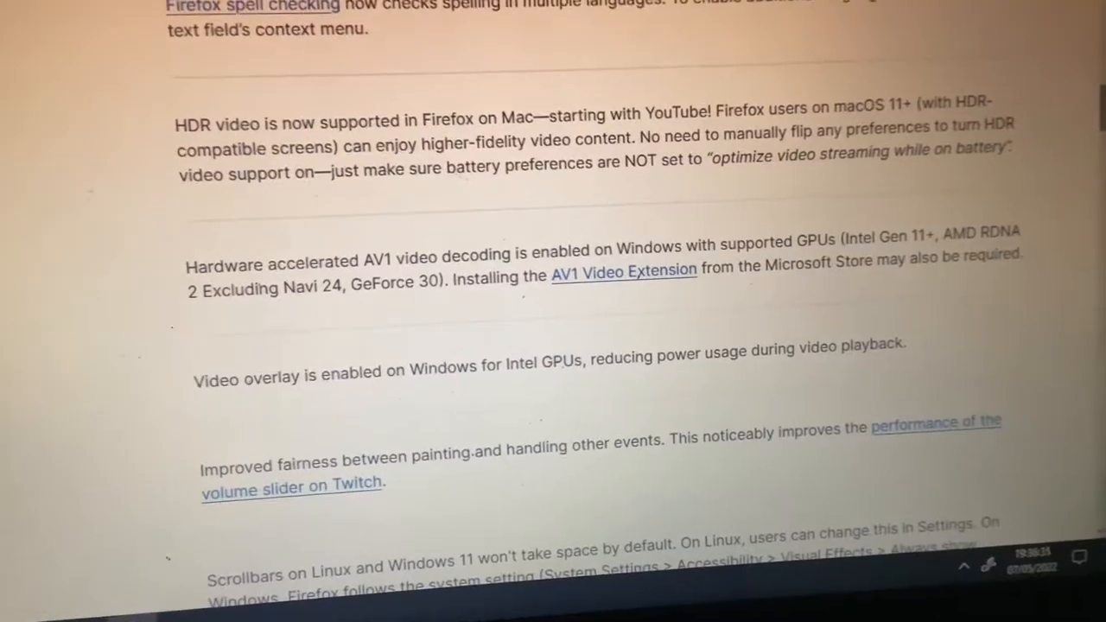
{"action": "scroll", "scroll_direction": "down", "scroll_amount": 3}
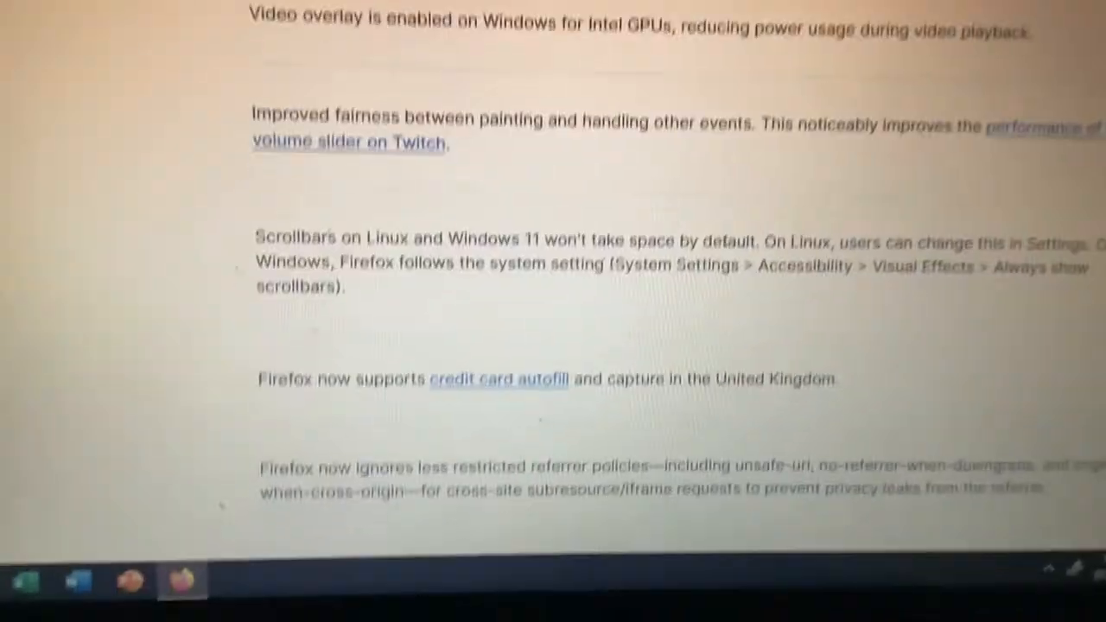
- Scroll to the color scheme, SHA-256 installer signing and macOS font rasterizing items
{"action": "scroll", "scroll_direction": "down", "scroll_amount": 3}
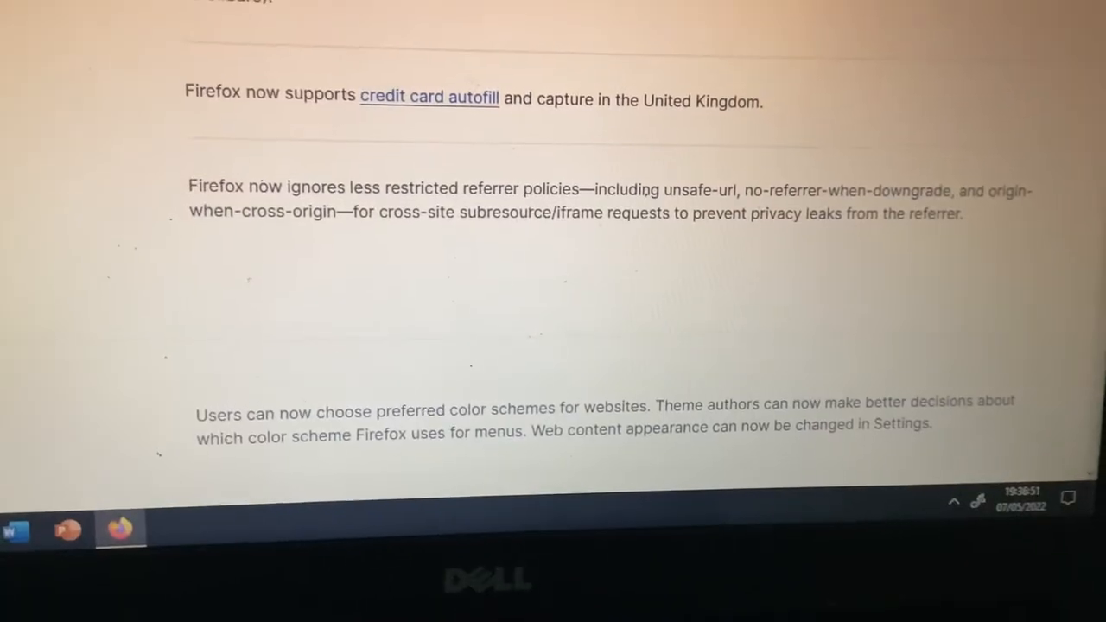
{"action": "scroll", "scroll_direction": "down", "scroll_amount": 3}
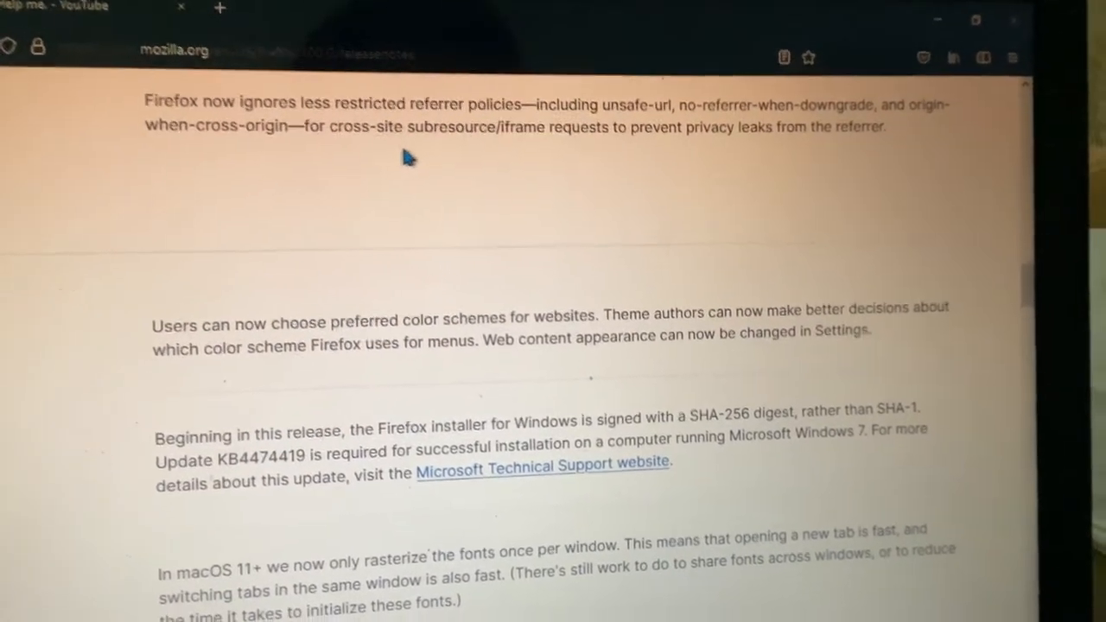
{"action": "scroll", "scroll_direction": "down", "scroll_amount": 3}
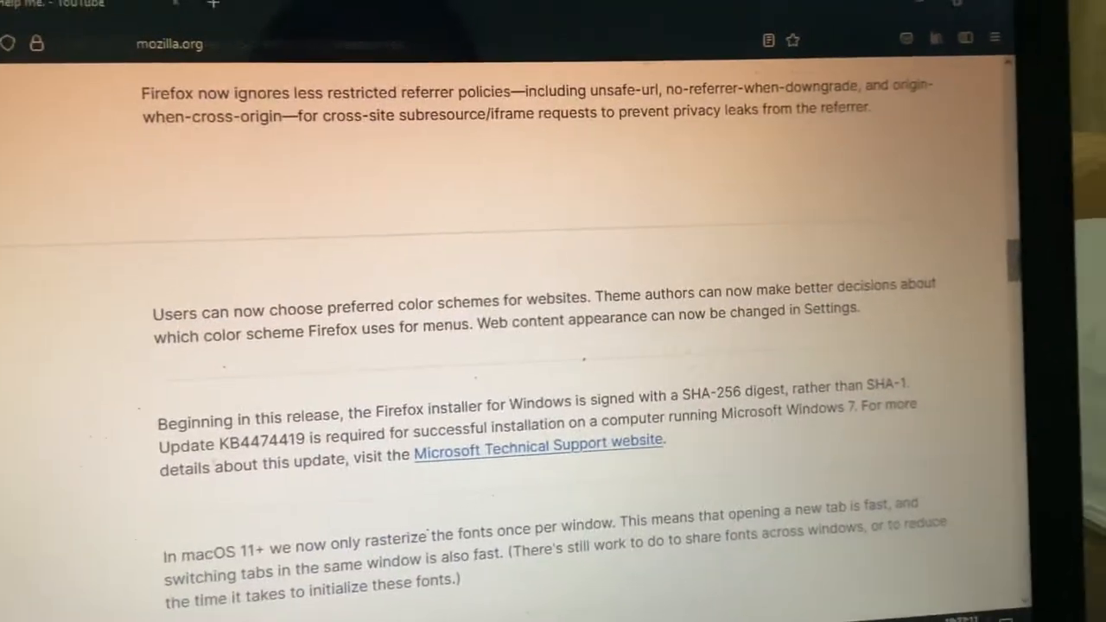
{"action": "scroll", "scroll_direction": "down", "scroll_amount": 3}
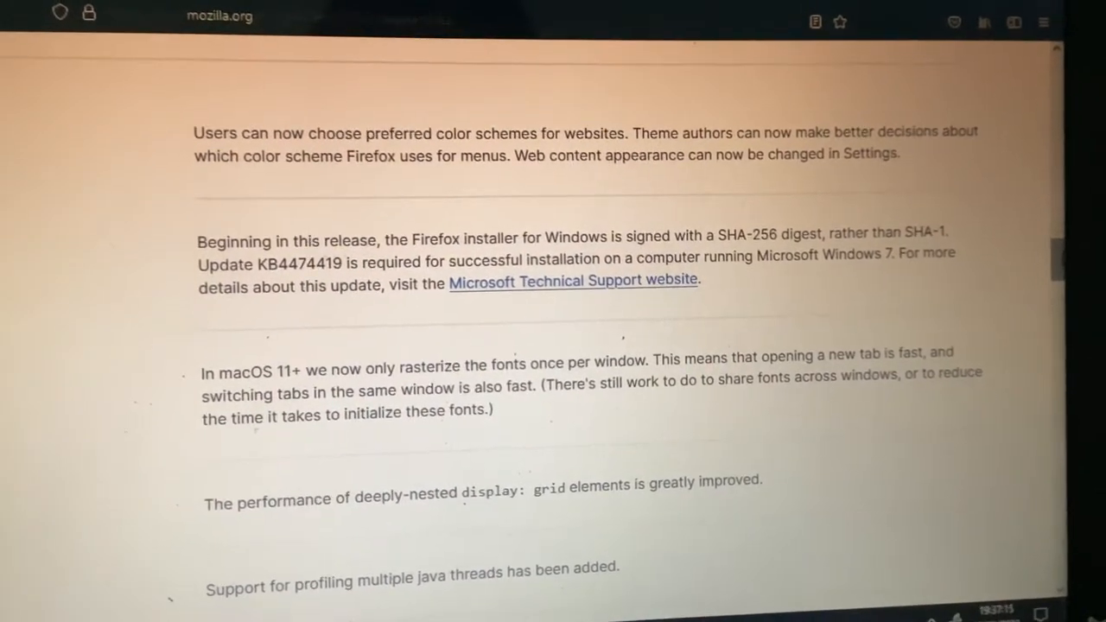
- Scroll to the link focus indicator, default PDF handler and three-digit version warning
{"action": "scroll", "scroll_direction": "down", "scroll_amount": 3}
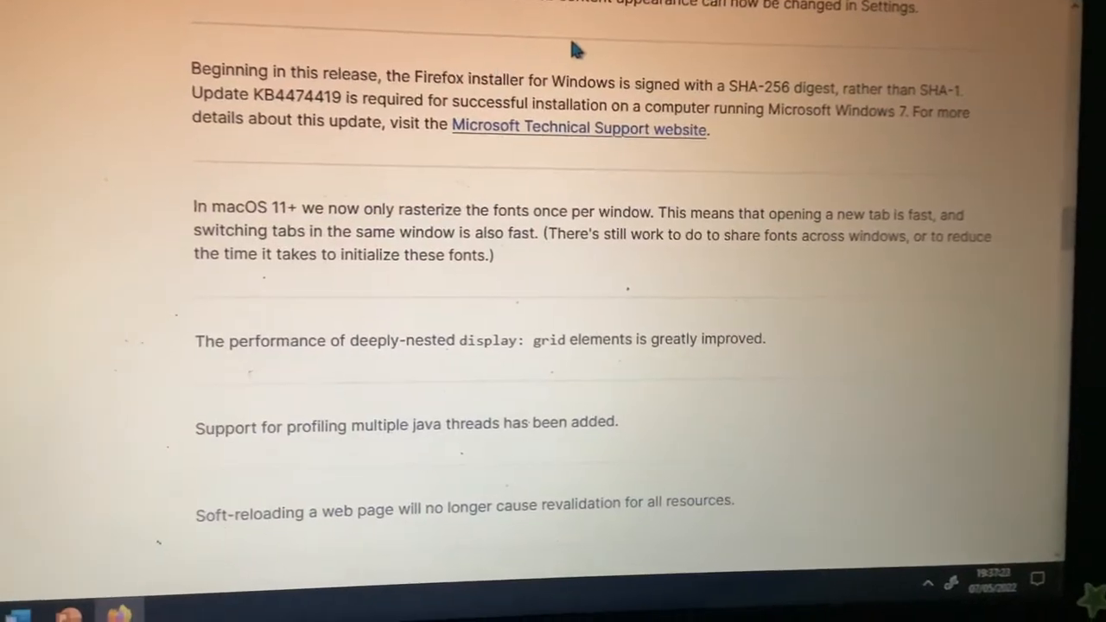
{"action": "scroll", "scroll_direction": "down", "scroll_amount": 3}
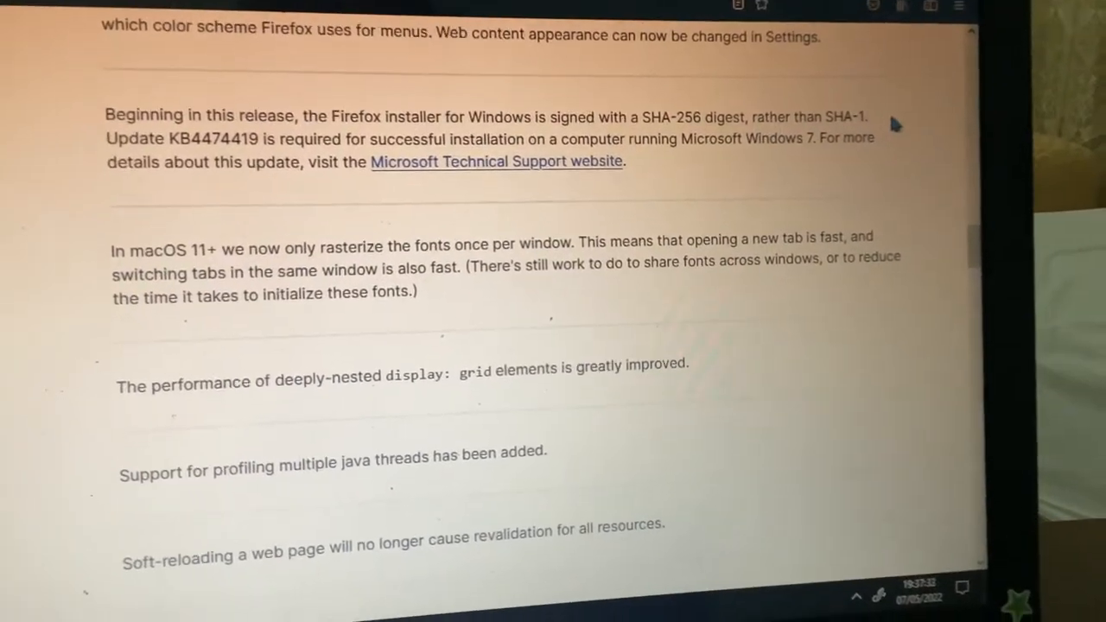
{"action": "scroll", "scroll_direction": "down", "scroll_amount": 3}
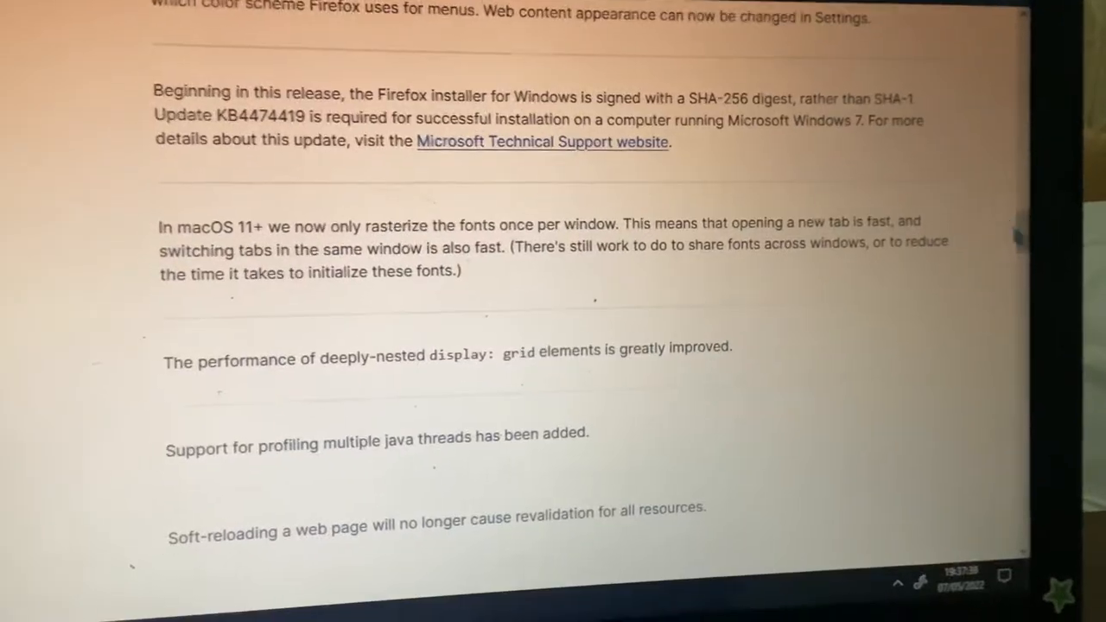
{"action": "scroll", "scroll_direction": "down", "scroll_amount": 3}
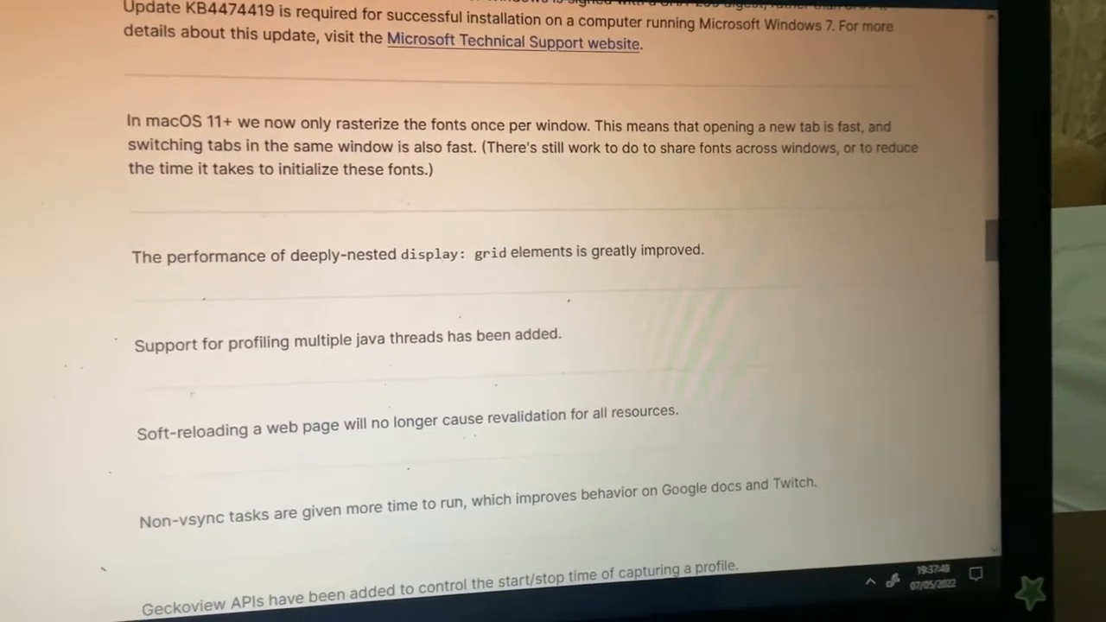
{"action": "scroll", "scroll_direction": "down", "scroll_amount": 3}
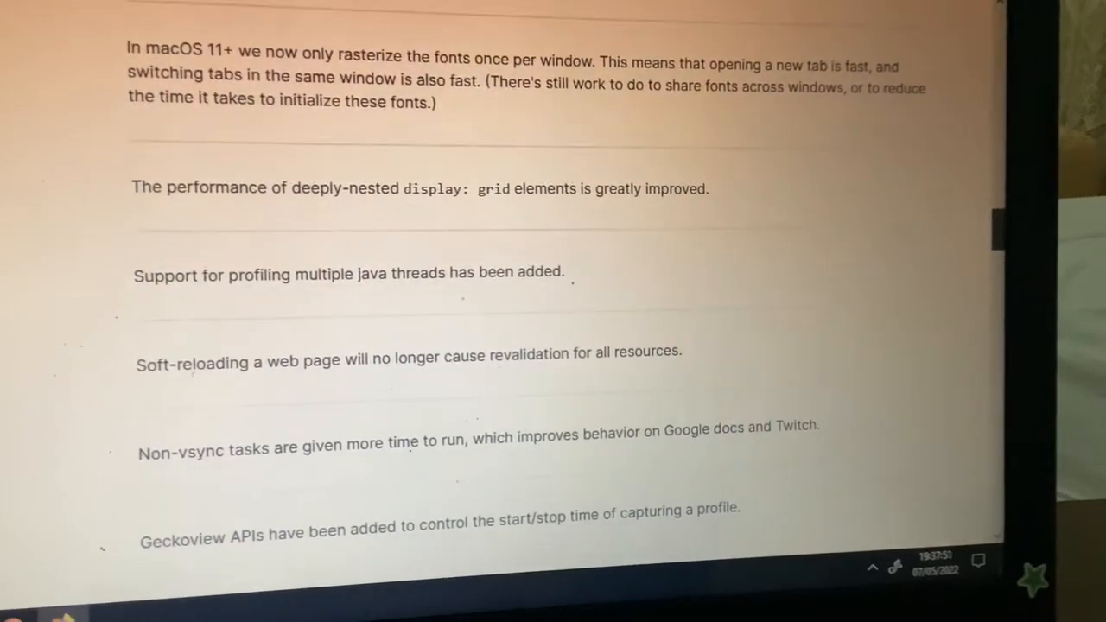
{"action": "scroll", "scroll_direction": "down", "scroll_amount": 3}
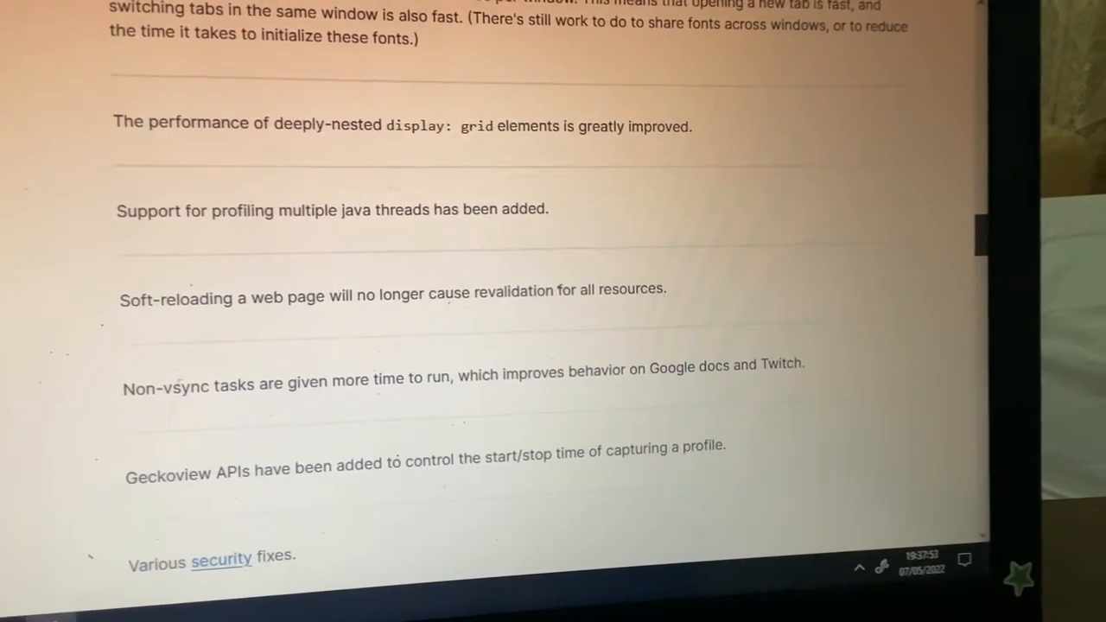
{"action": "scroll", "scroll_direction": "down", "scroll_amount": 3}
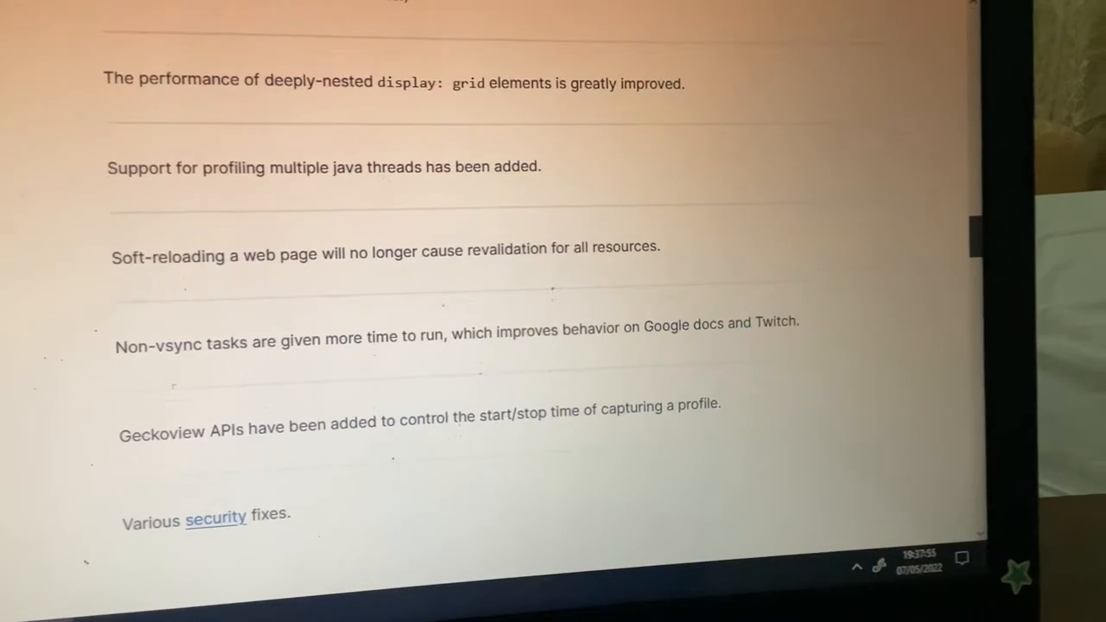
{"action": "scroll", "scroll_direction": "down", "scroll_amount": 3}
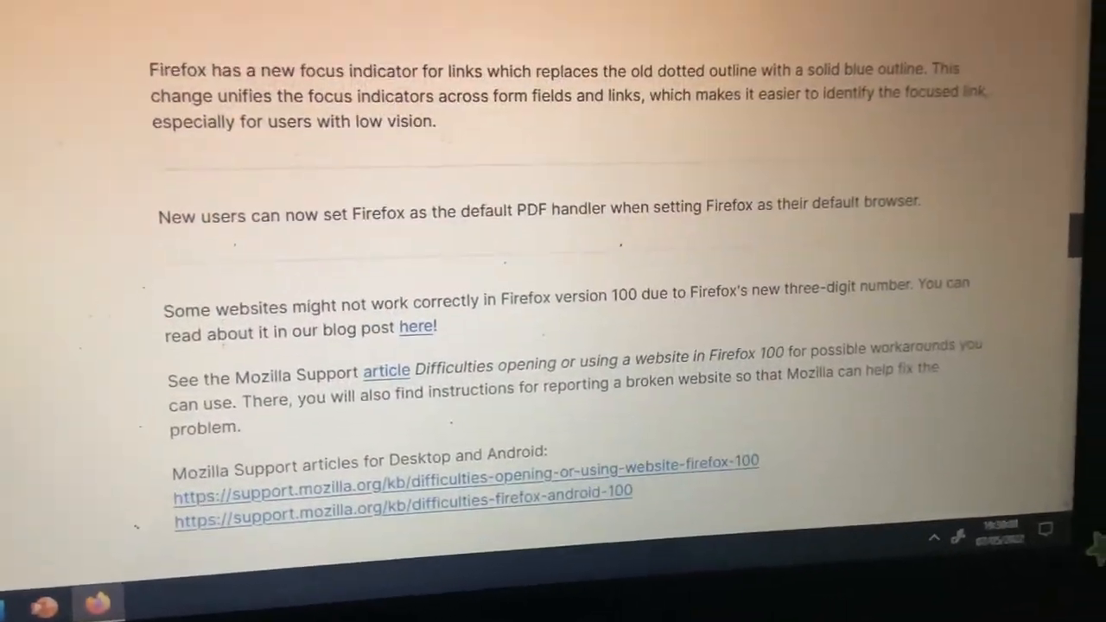
- Scroll down to the Enterprise section's bug fixes and new policies note
{"action": "scroll", "scroll_direction": "down", "scroll_amount": 3}
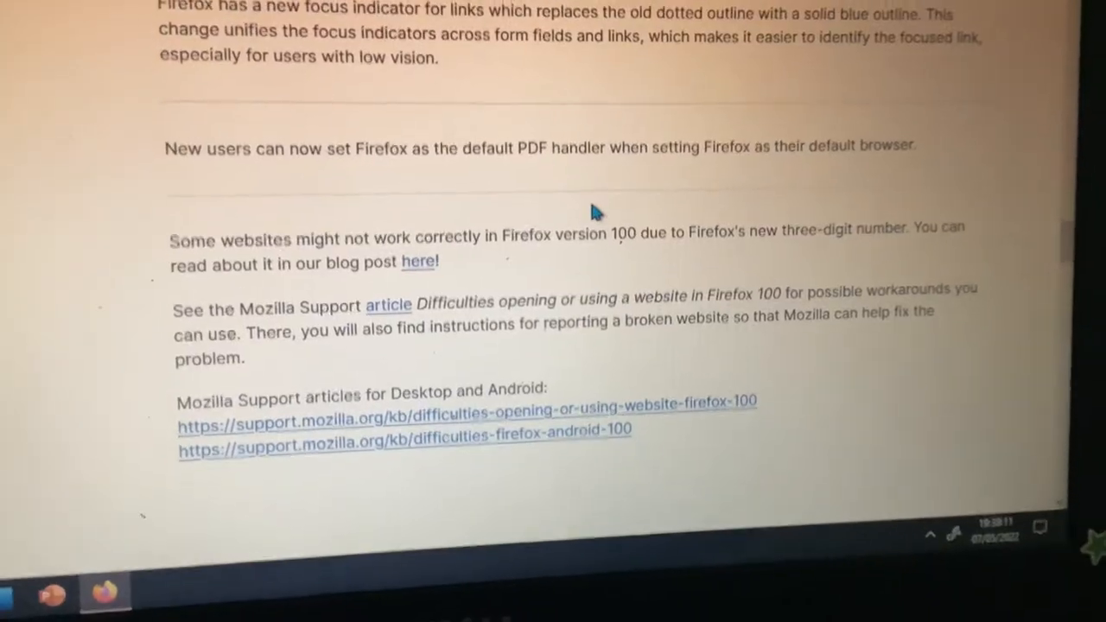
{"action": "scroll", "scroll_direction": "down", "scroll_amount": 3}
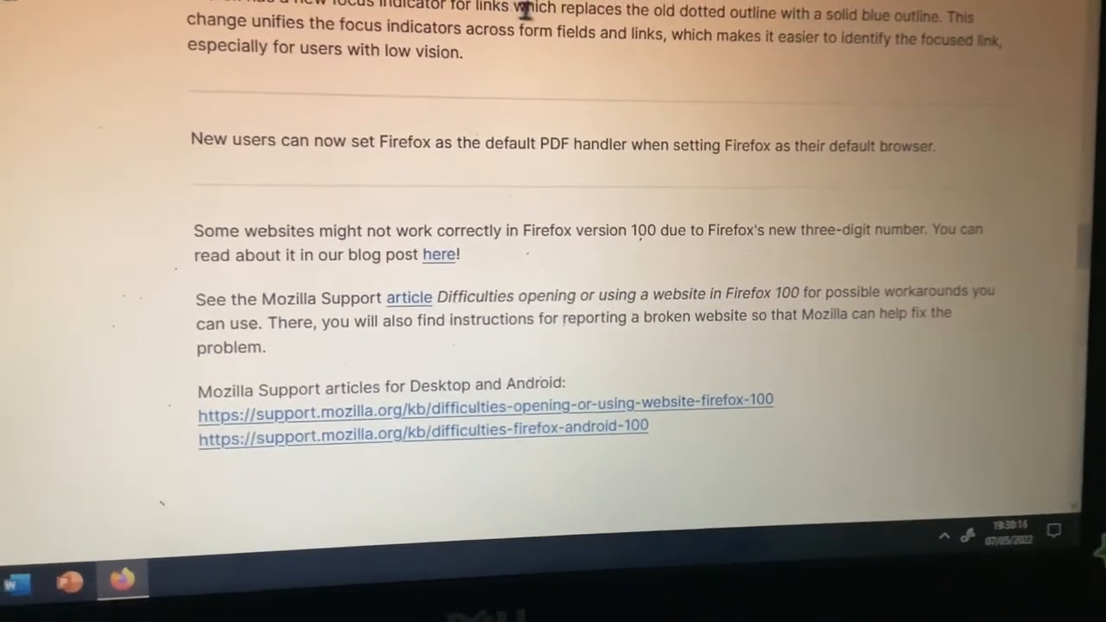
{"action": "scroll", "scroll_direction": "down", "scroll_amount": 3}
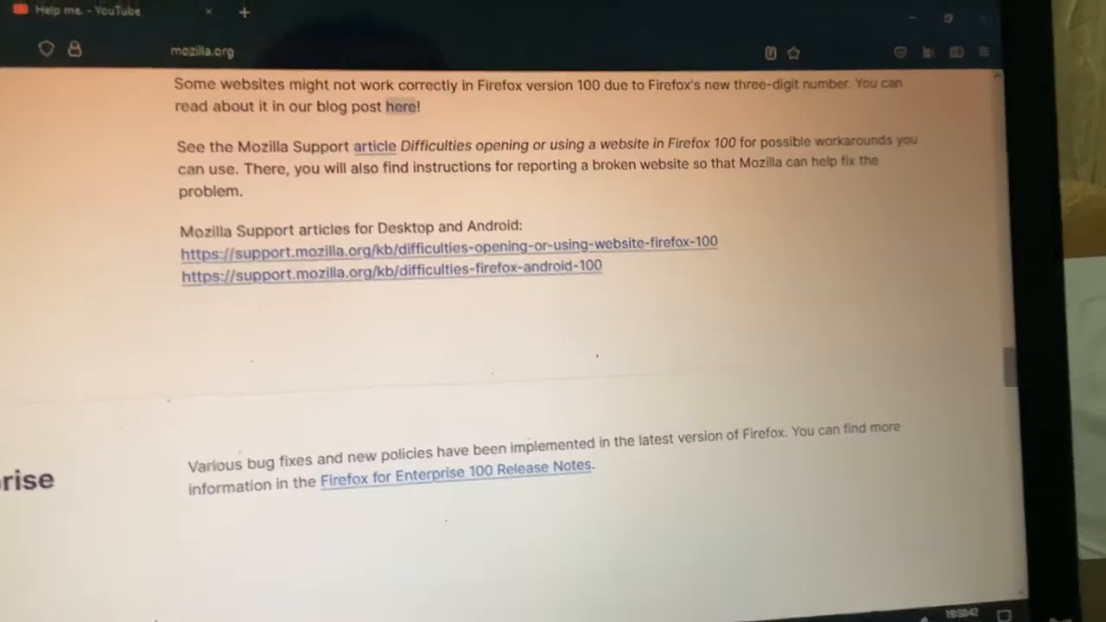
{"action": "scroll", "scroll_direction": "down", "scroll_amount": 3}
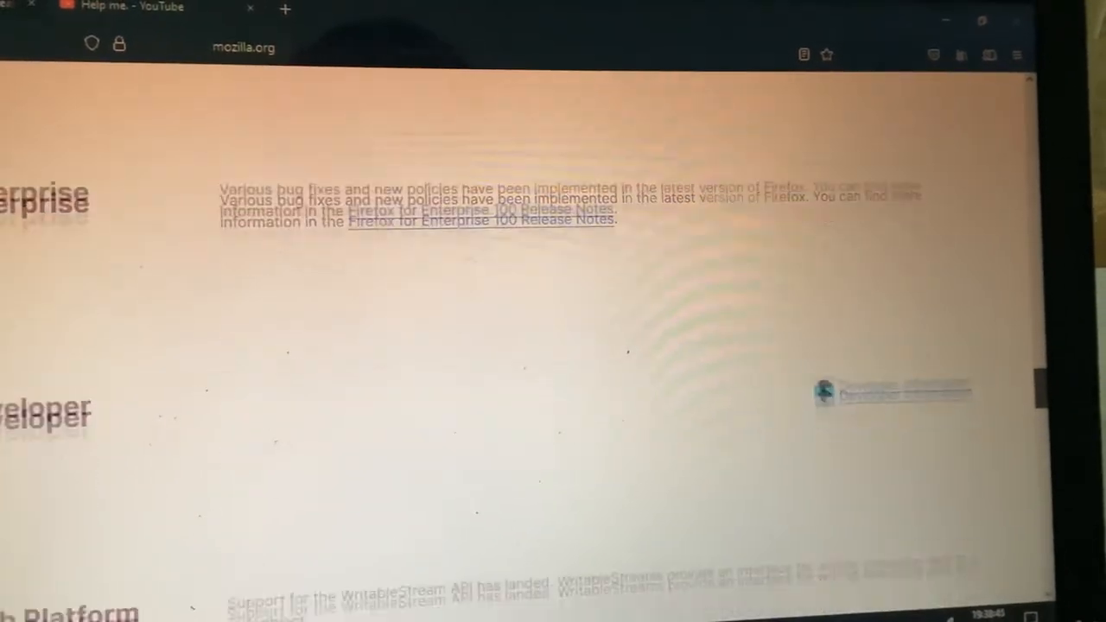
- Scroll past the Web Platform streams and WASM exceptions items to the contributors list
{"action": "scroll", "scroll_direction": "down", "scroll_amount": 3}
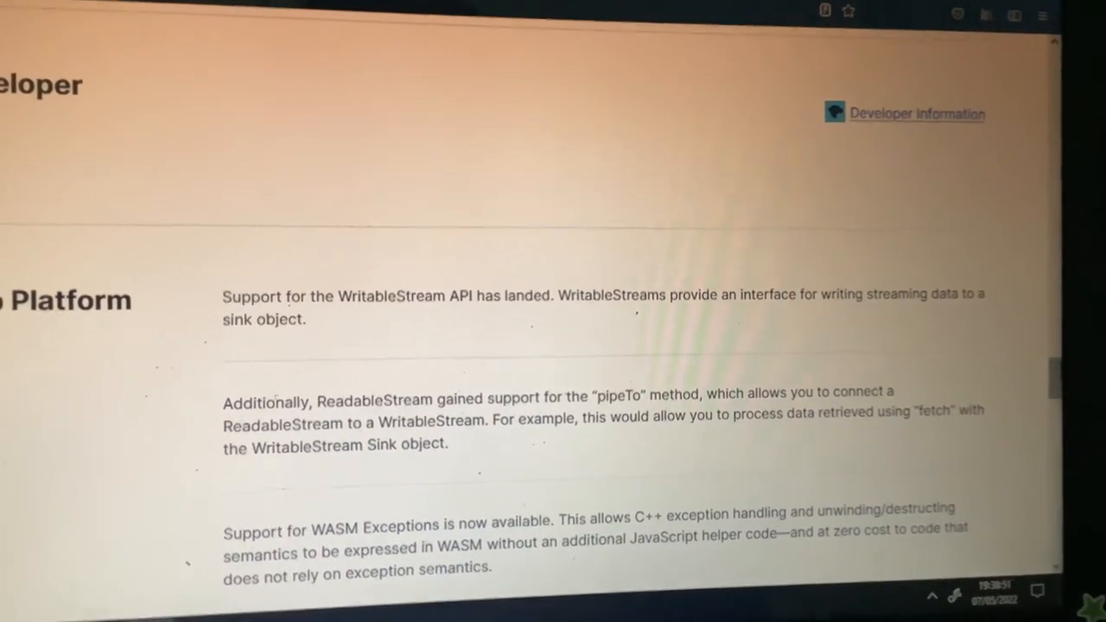
{"action": "scroll", "scroll_direction": "down", "scroll_amount": 3}
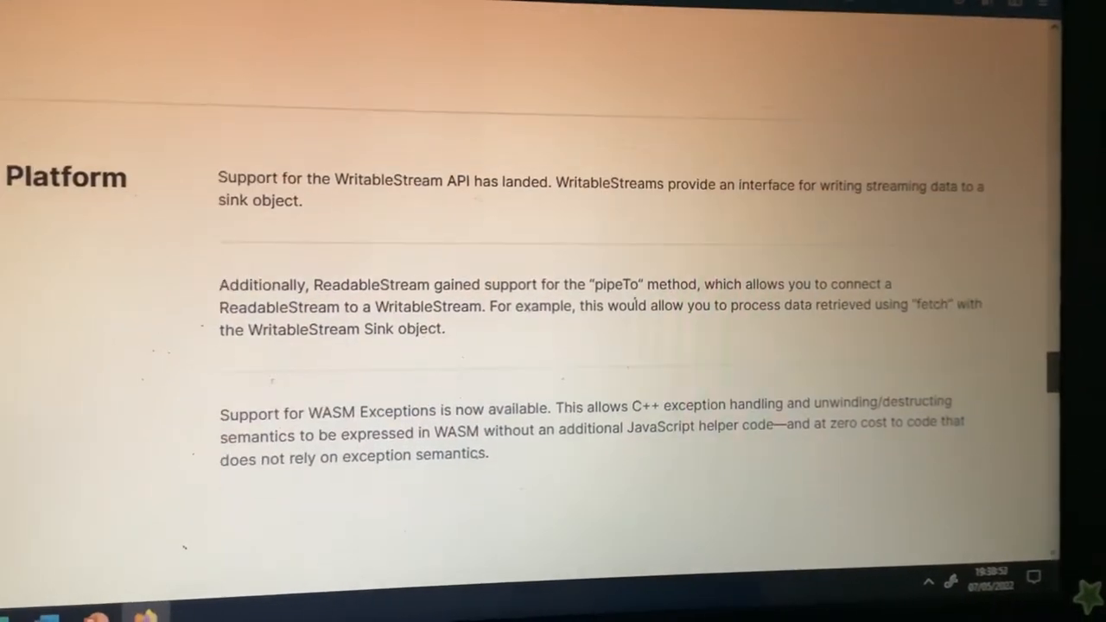
{"action": "scroll", "scroll_direction": "down", "scroll_amount": 3}
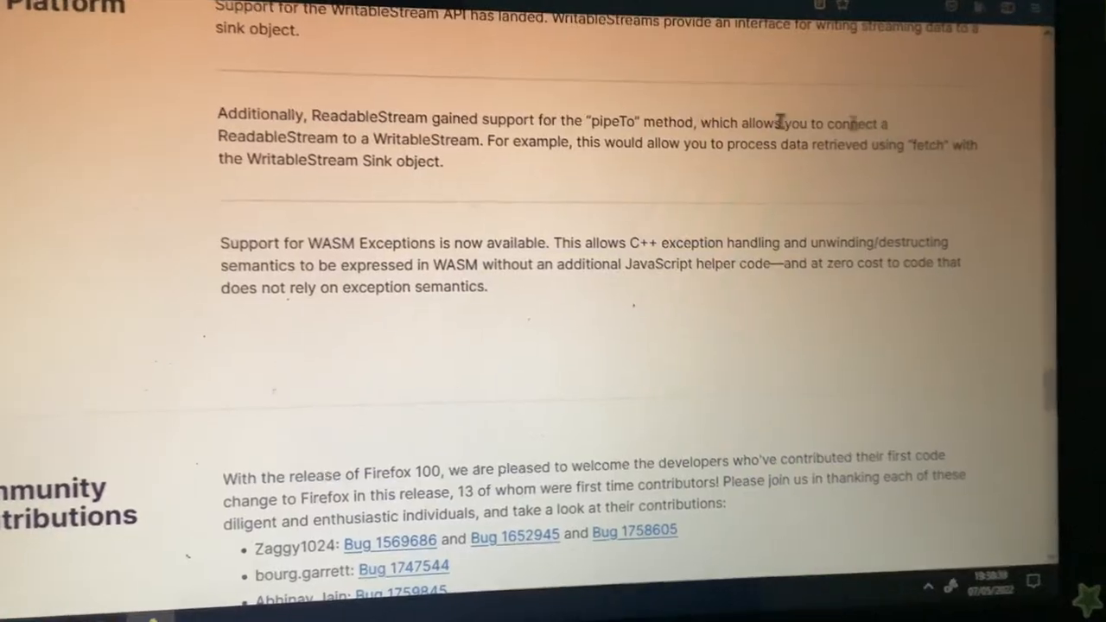
{"action": "scroll", "scroll_direction": "down", "scroll_amount": 3}
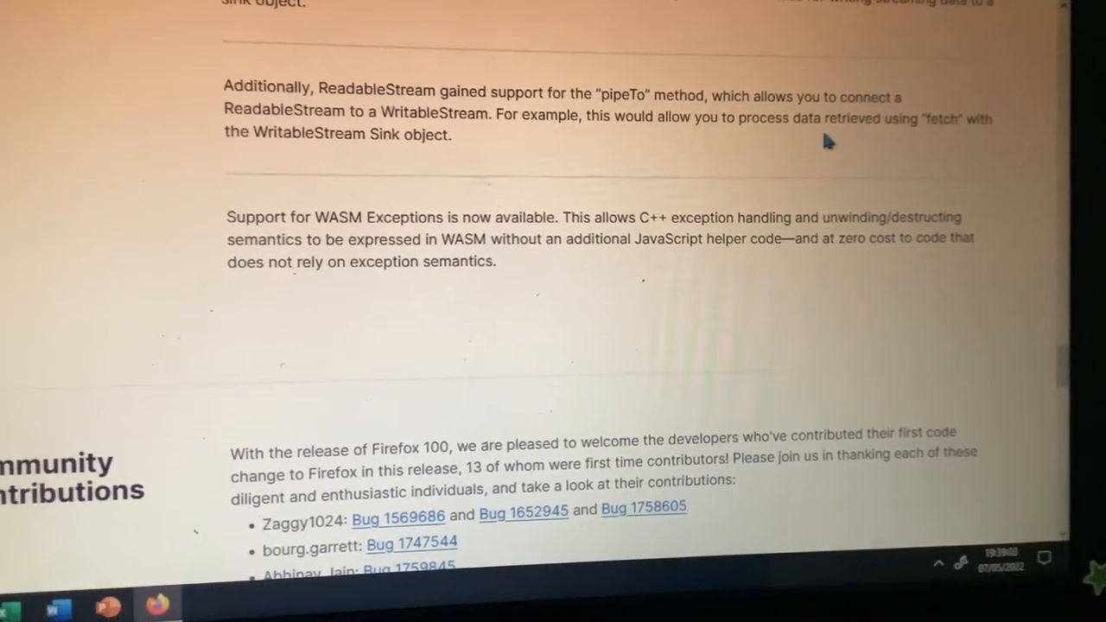
{"action": "scroll", "scroll_direction": "down", "scroll_amount": 3}
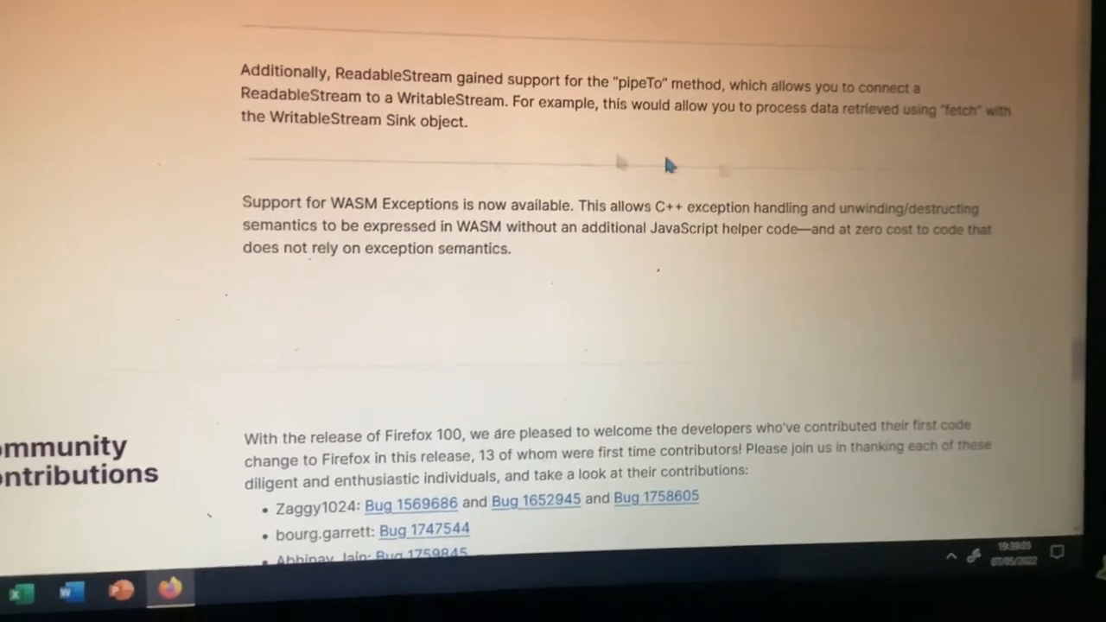
{"action": "scroll", "scroll_direction": "down", "scroll_amount": 3}
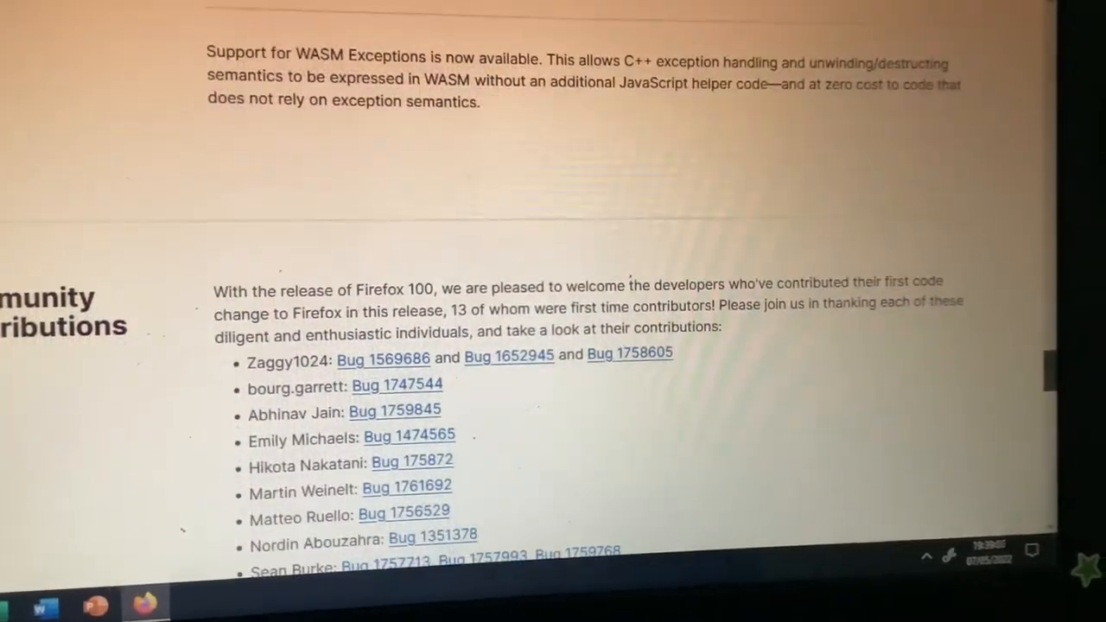
{"action": "scroll", "scroll_direction": "down", "scroll_amount": 3}
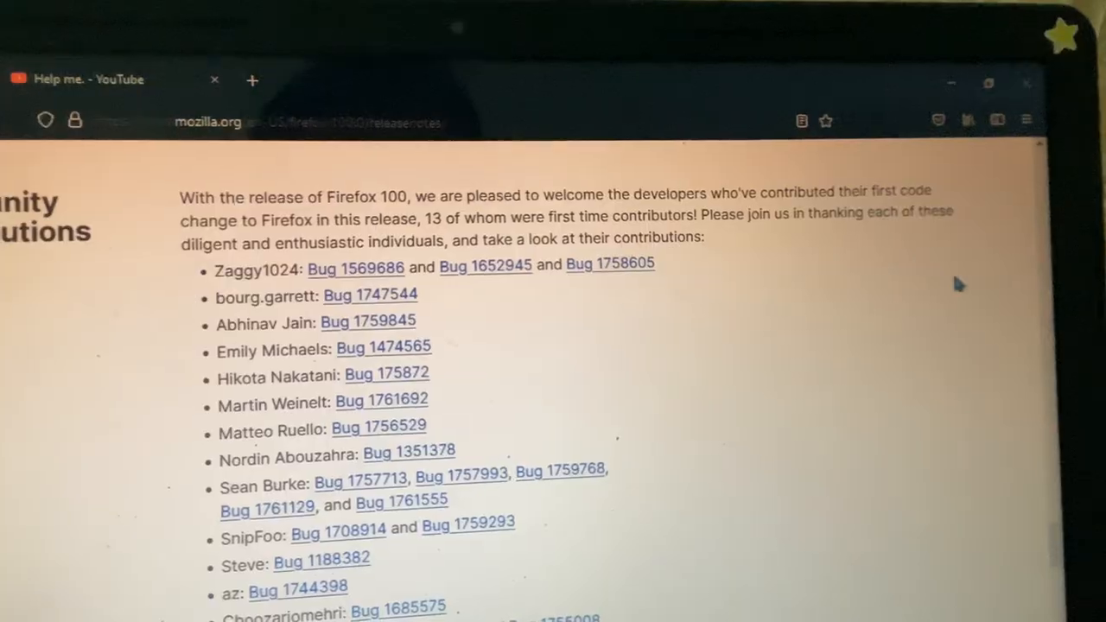
- Scroll further through the community contributors and their linked bug numbers
{"action": "scroll", "scroll_direction": "down", "scroll_amount": 3}
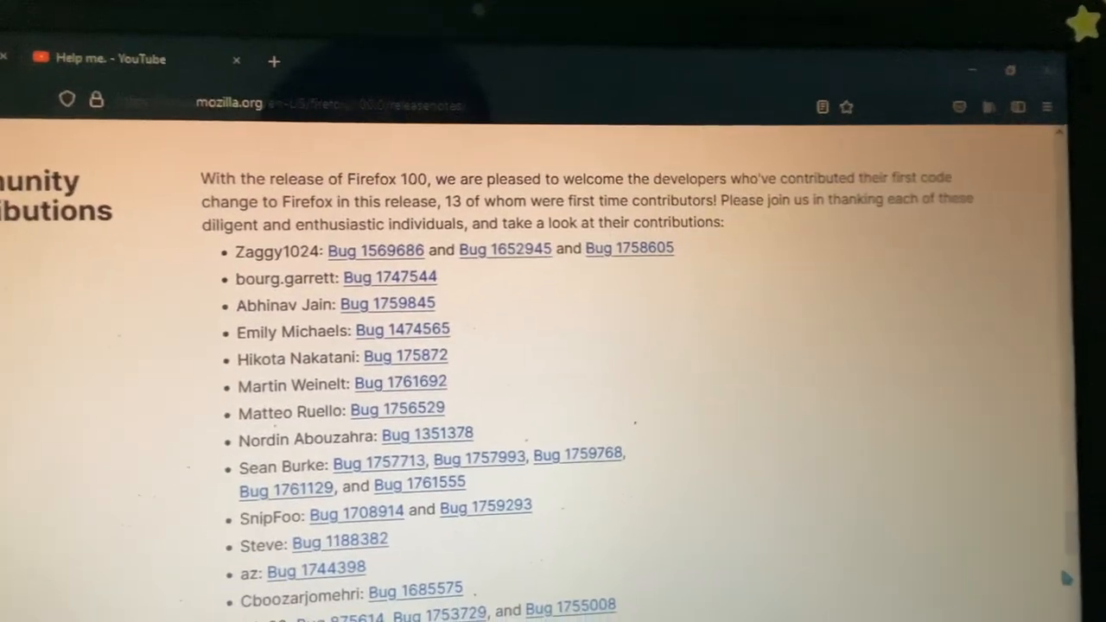
{"action": "scroll", "scroll_direction": "down", "scroll_amount": 3}
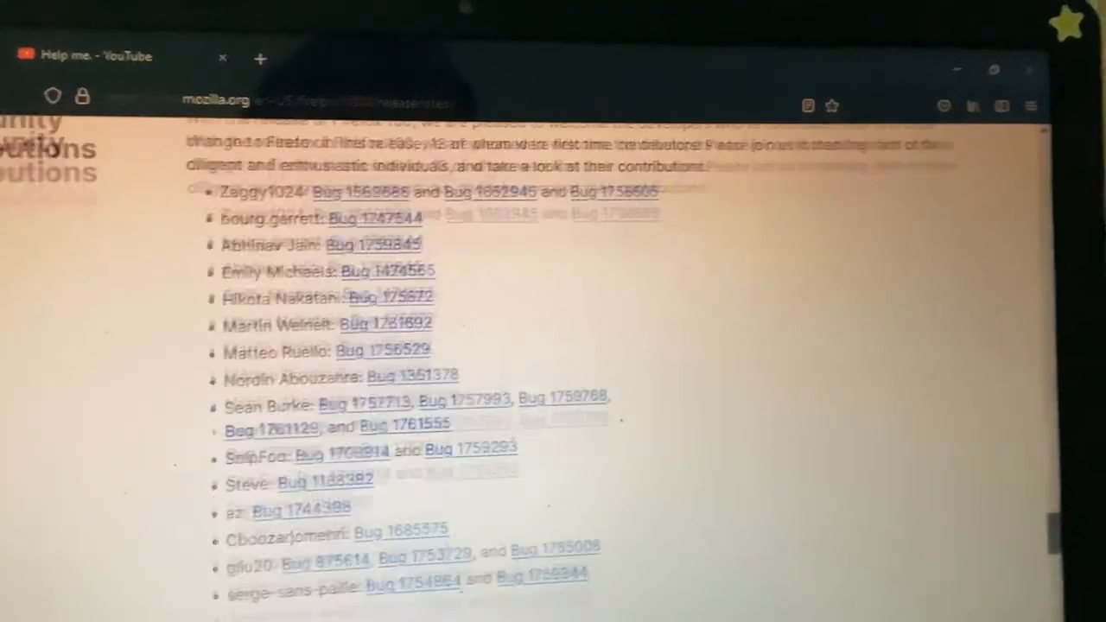